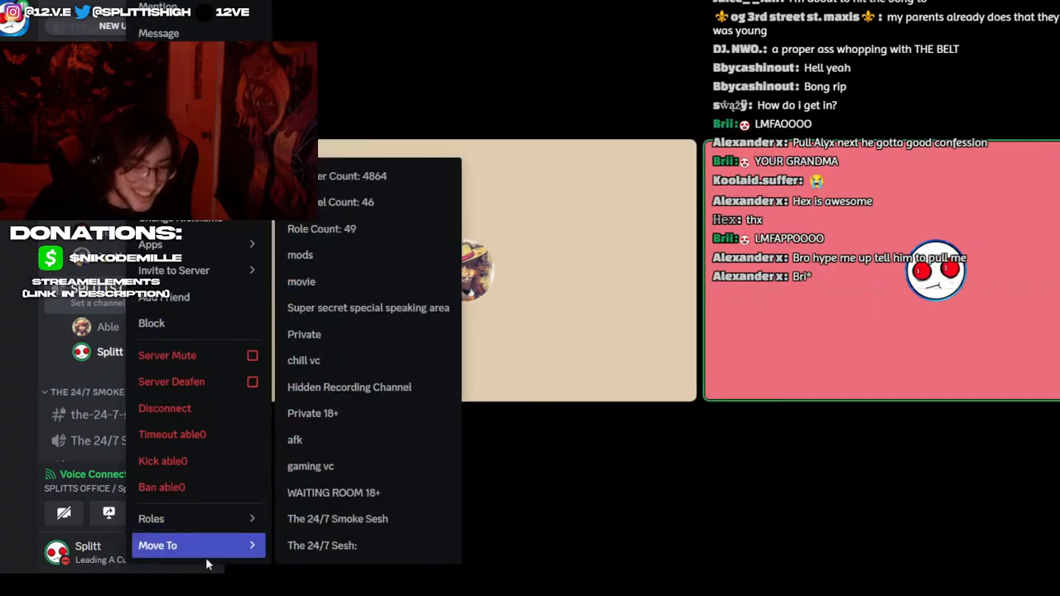
pyautogui.moveTo(334, 493)
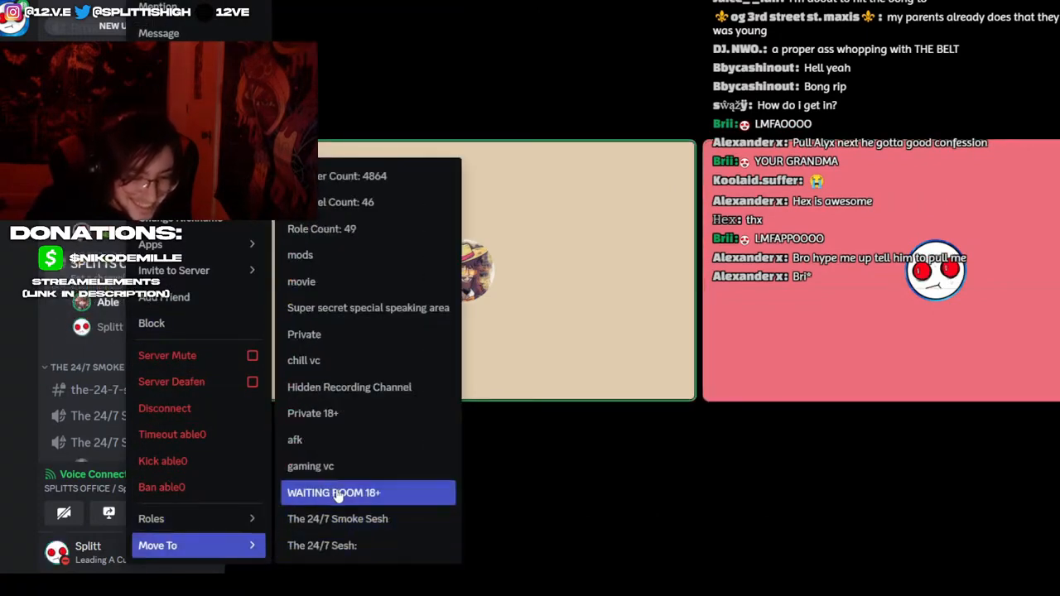
# Move the current caller from the office call into the WAITING ROOM 18+ channel
pyautogui.click(334, 493)
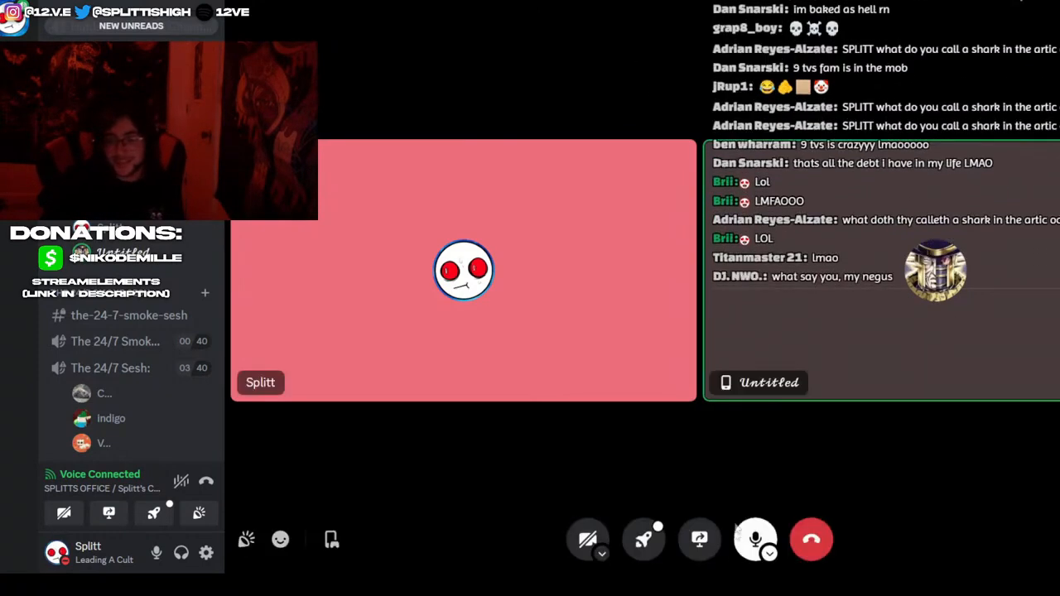
# Mute your own microphone in the office voice call
pyautogui.click(755, 540)
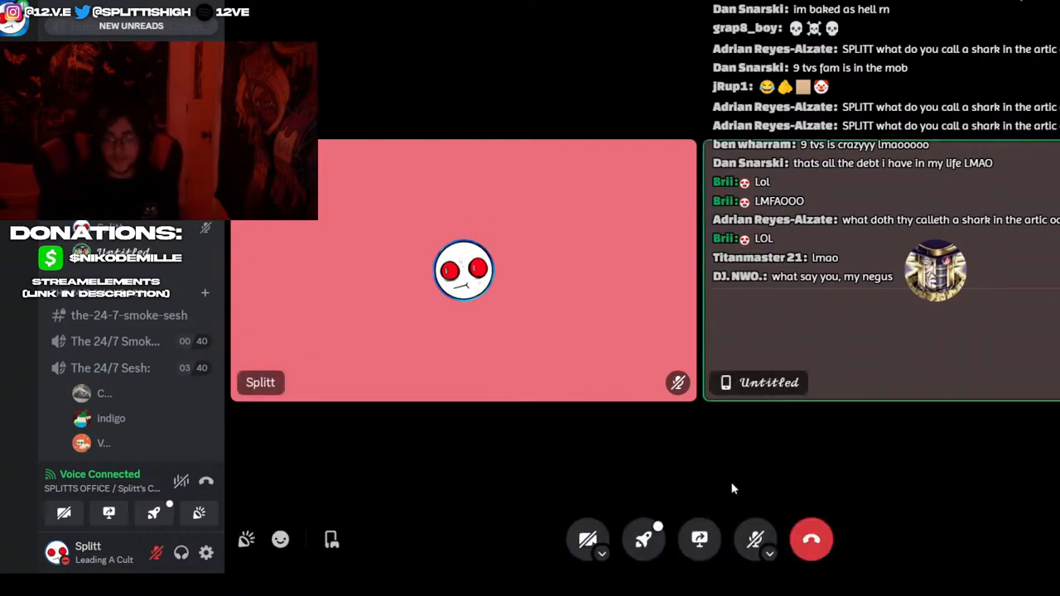
pyautogui.moveTo(755, 540)
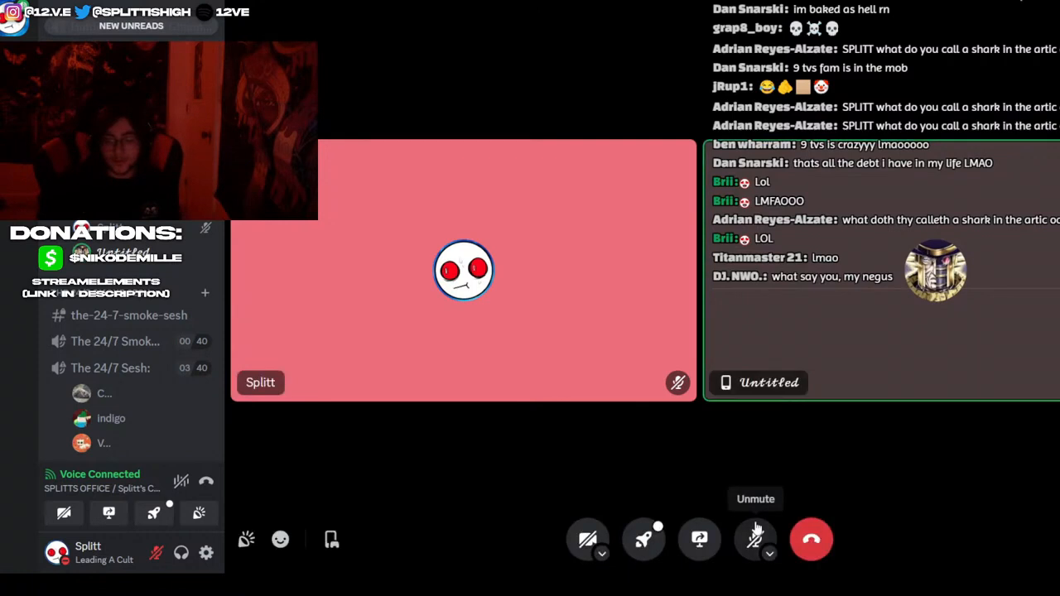
# Bring the next waiting-room user into the office call while staying muted
pyautogui.click(755, 540)
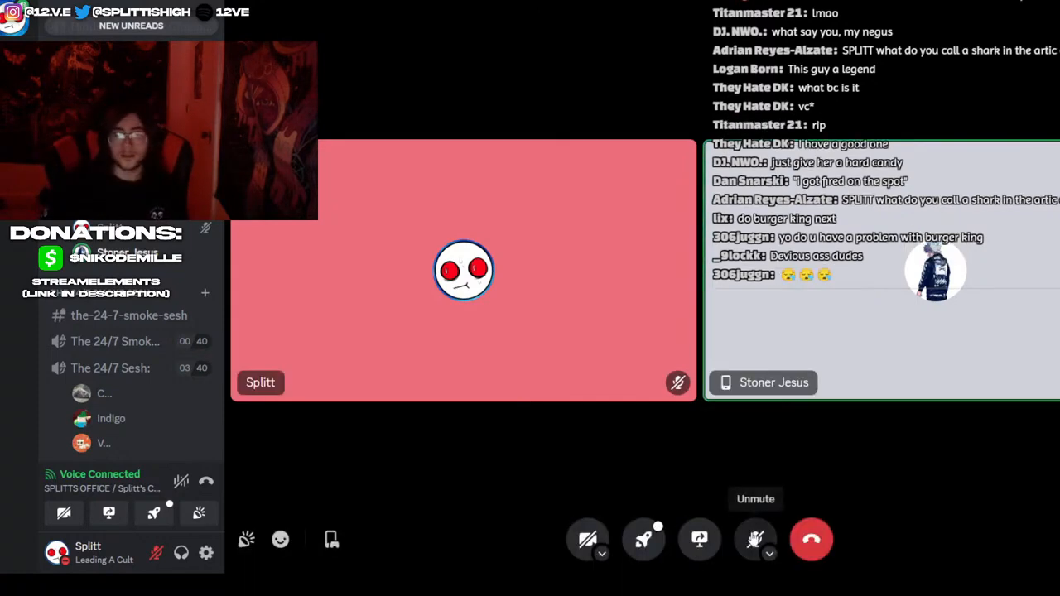
pyautogui.click(755, 540)
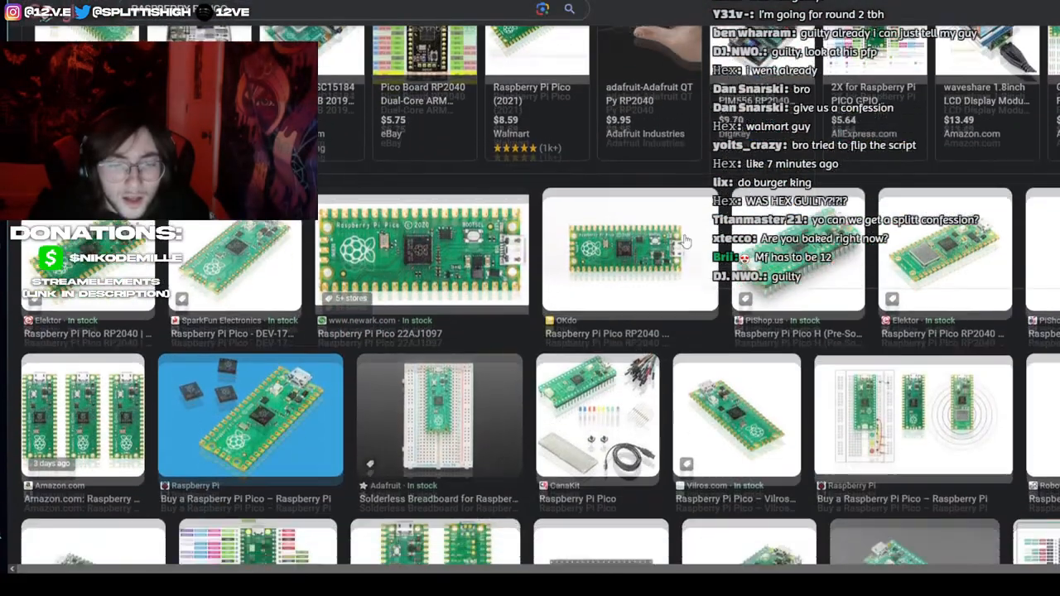
pyautogui.scroll(-3)
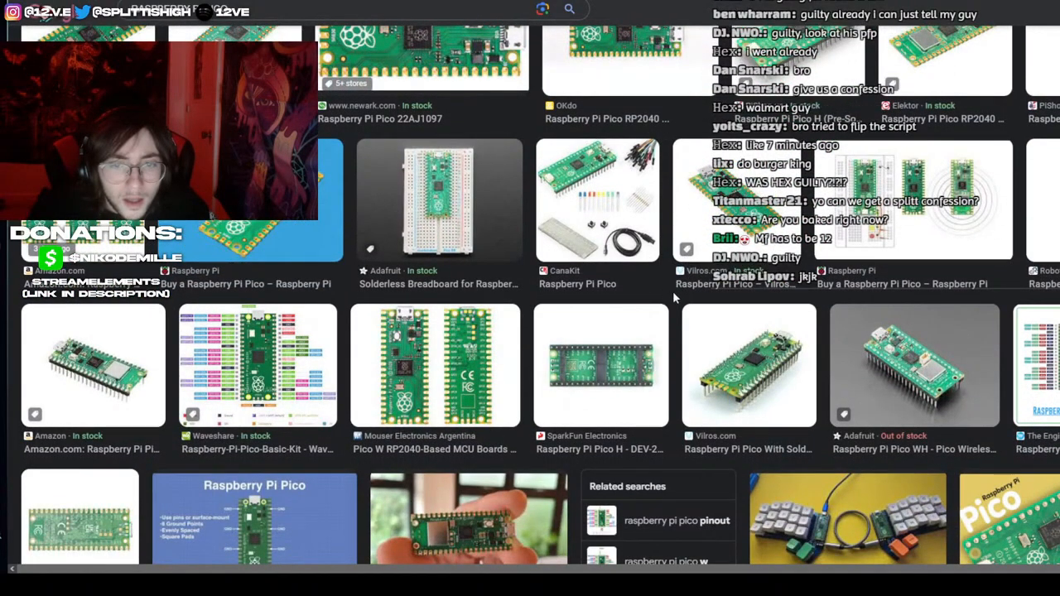
pyautogui.scroll(-3)
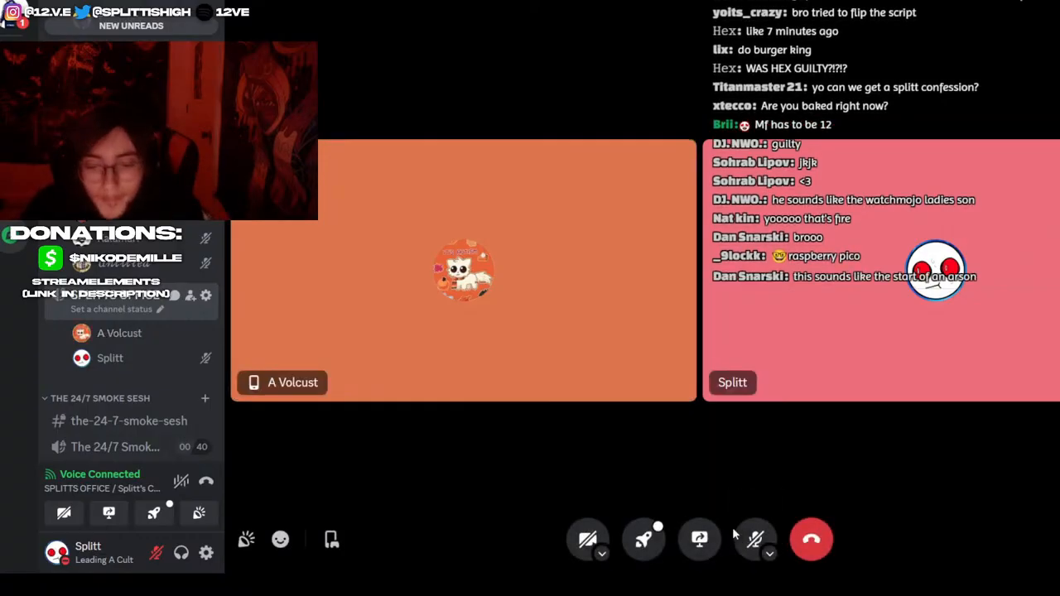
# Unmute the microphone in the office call with A Volcust connected
pyautogui.click(755, 539)
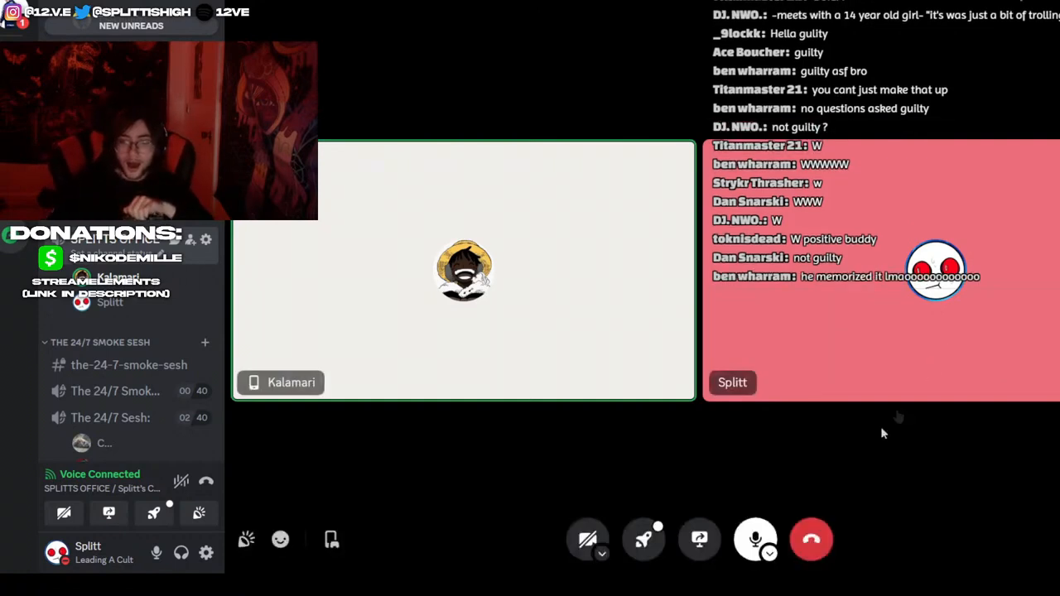
# Bring up the moderation options for the current caller to swap in Kalamari
pyautogui.click(755, 540)
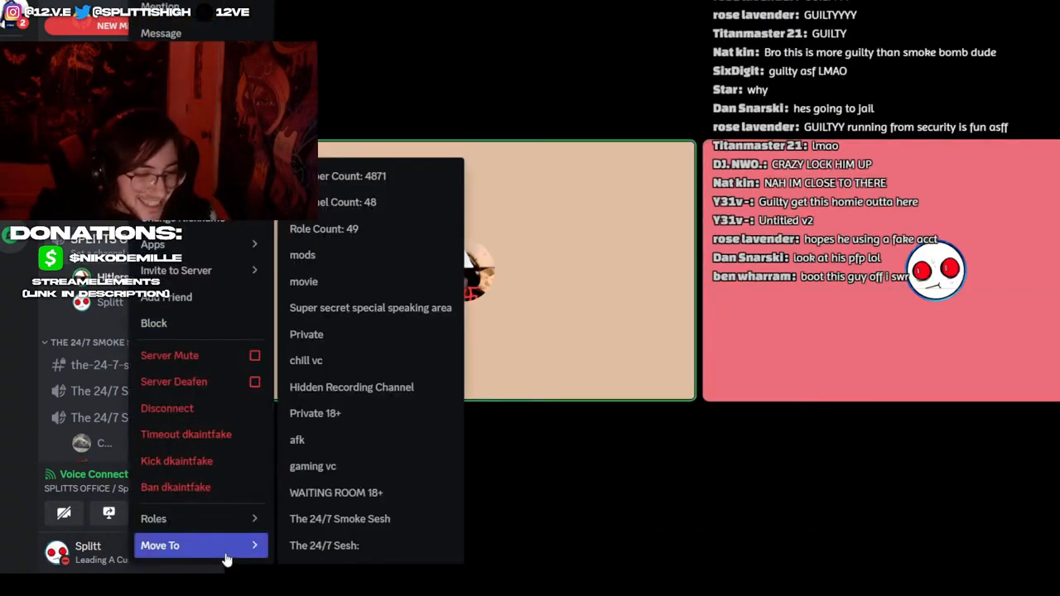
pyautogui.click(153, 518)
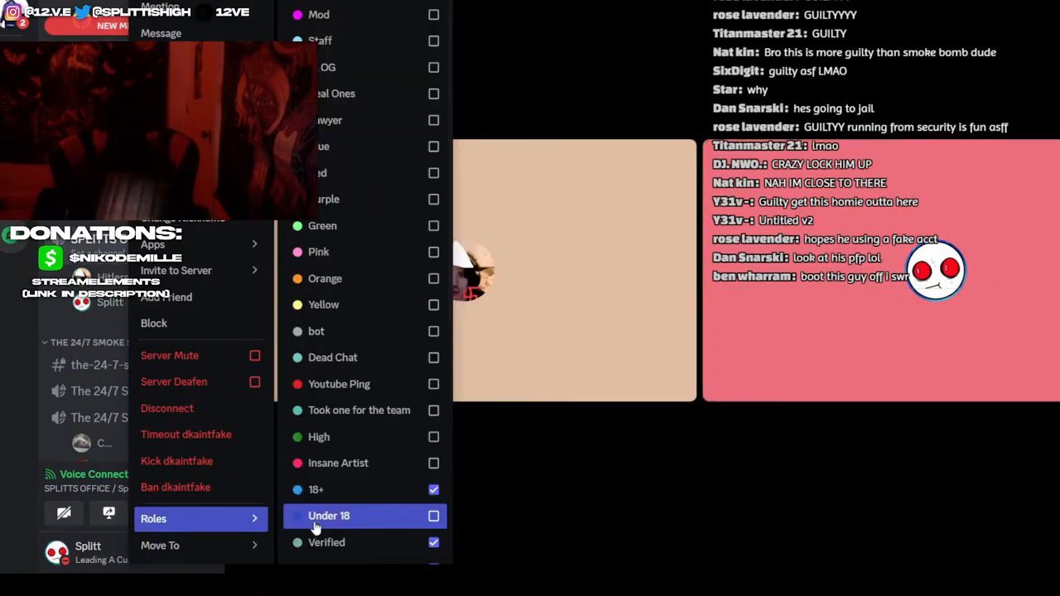